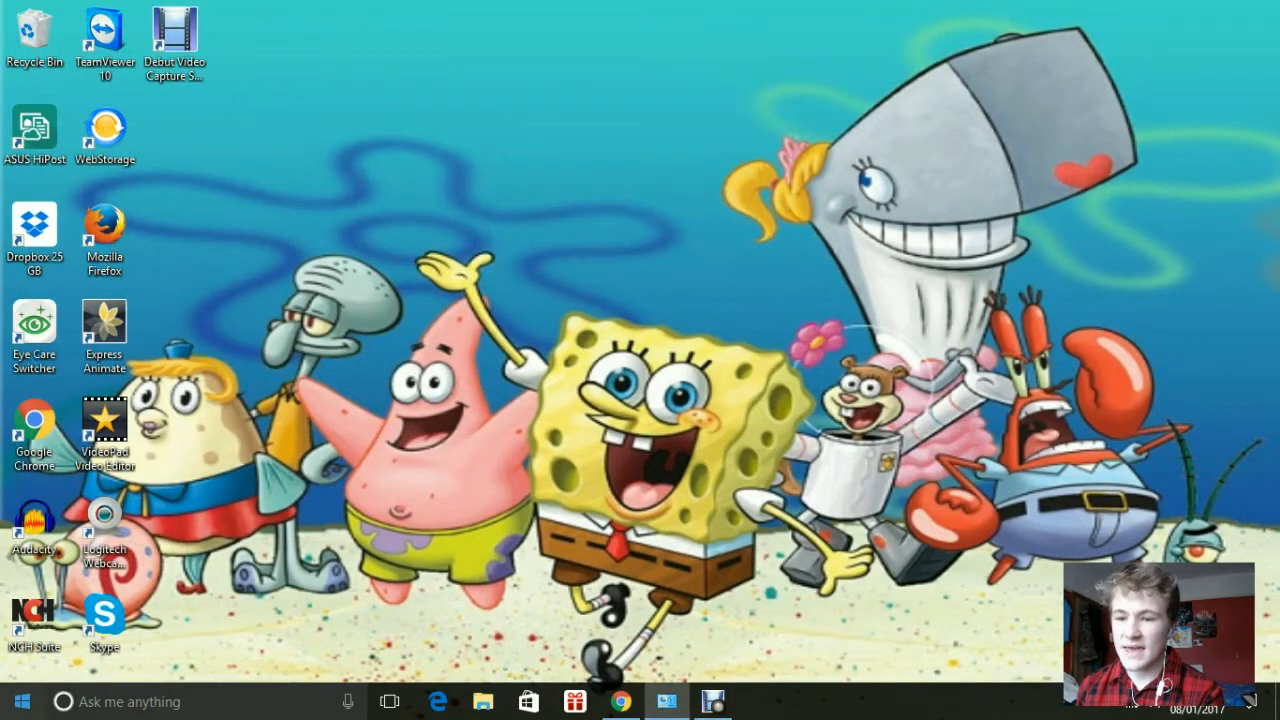
Search the Start menu for 'control panel'.
left_click(20, 701)
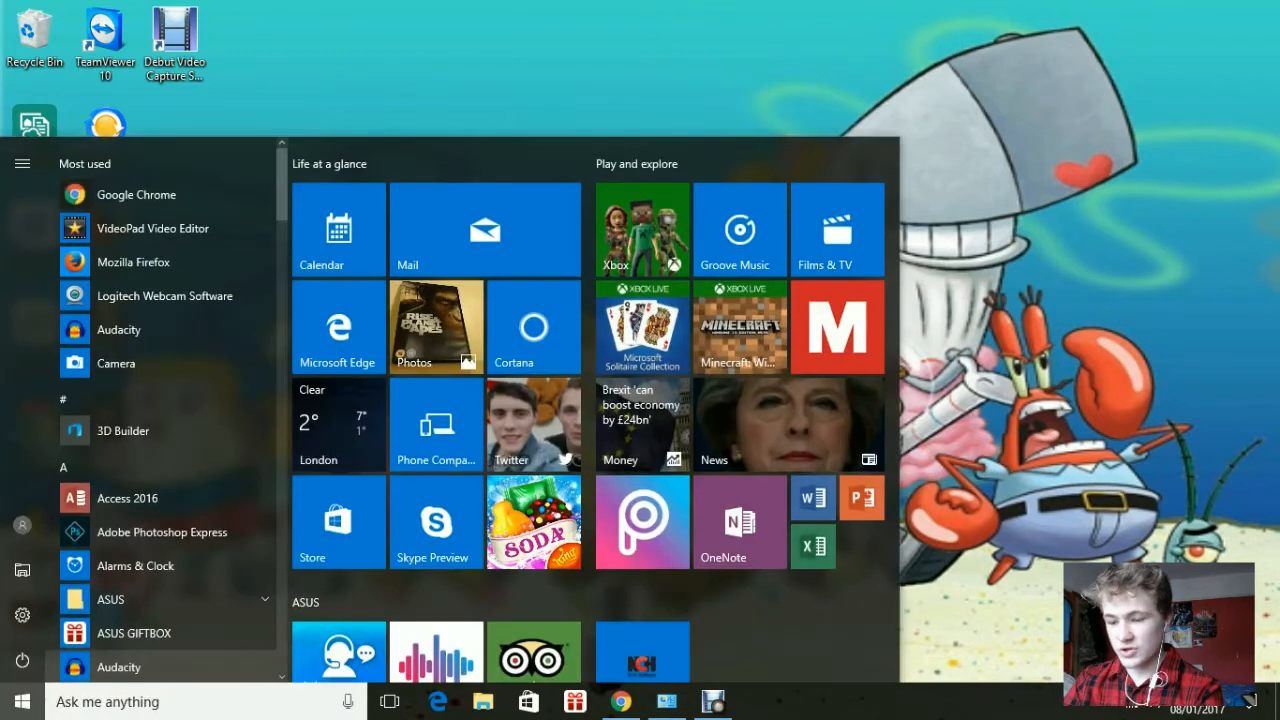
type("conto")
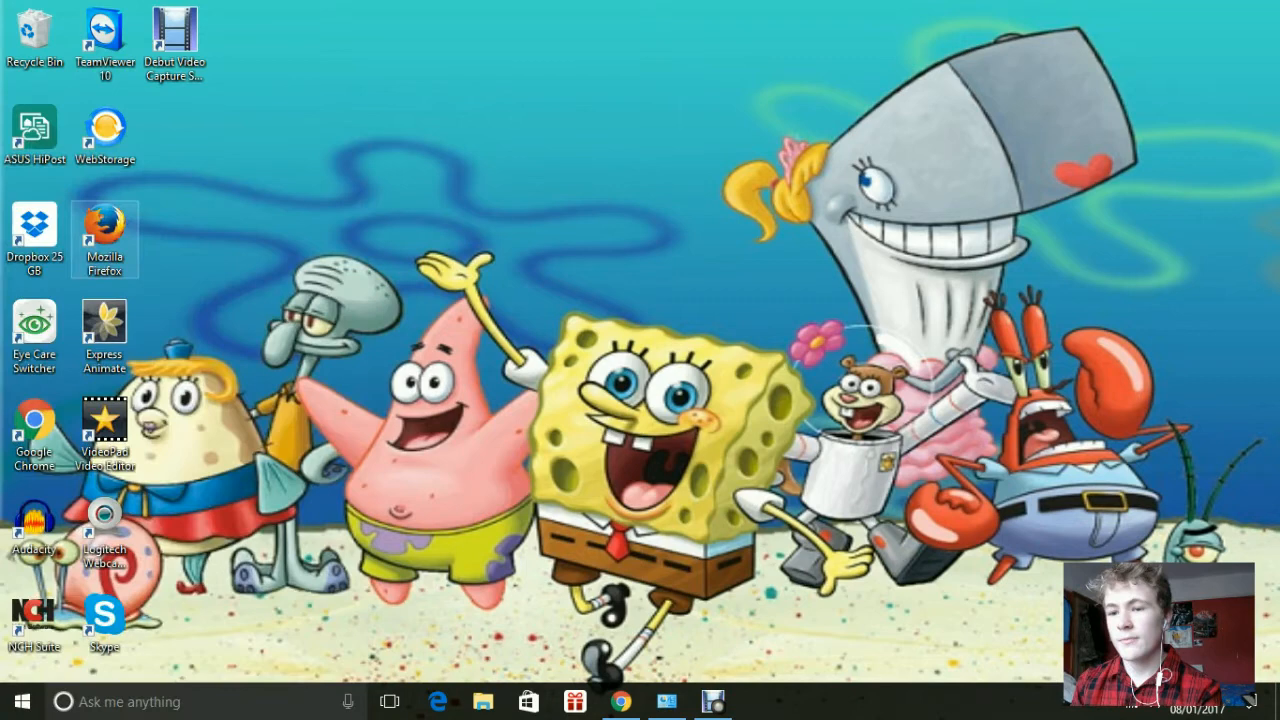
Open Control Panel's Uninstall a program list and select VideoPad Video Editor.
left_click(667, 700)
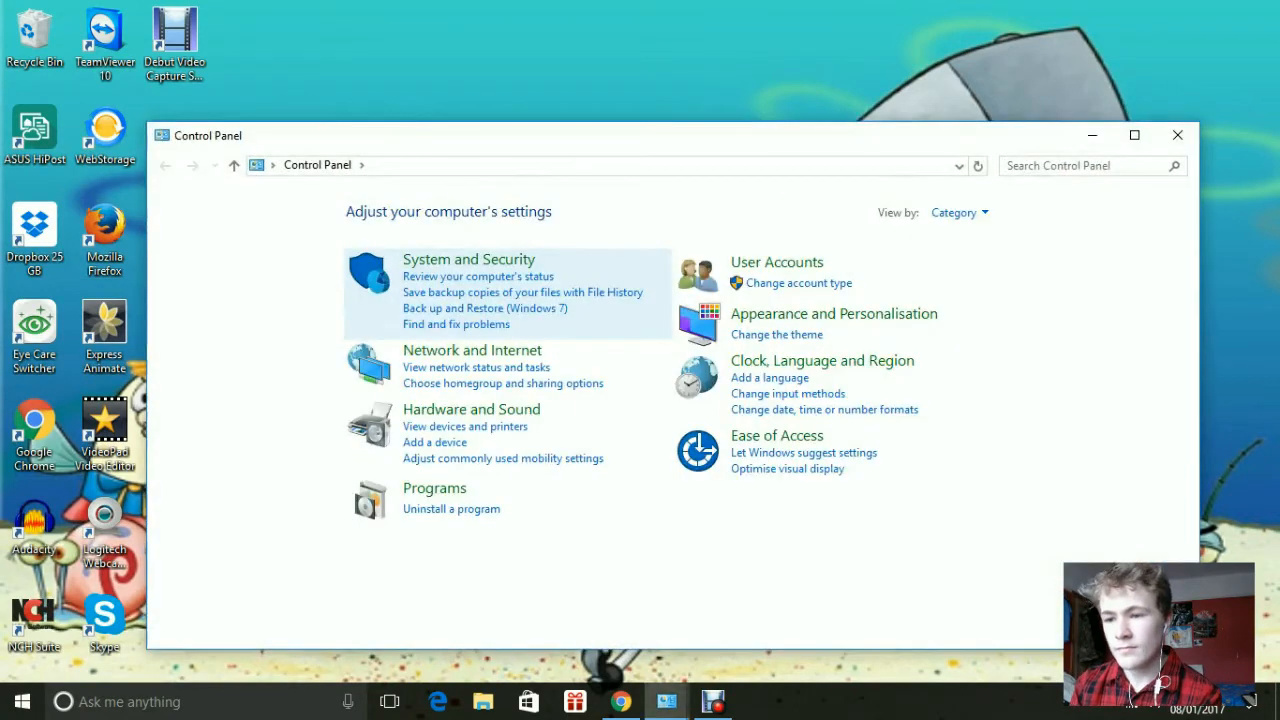
left_click(451, 508)
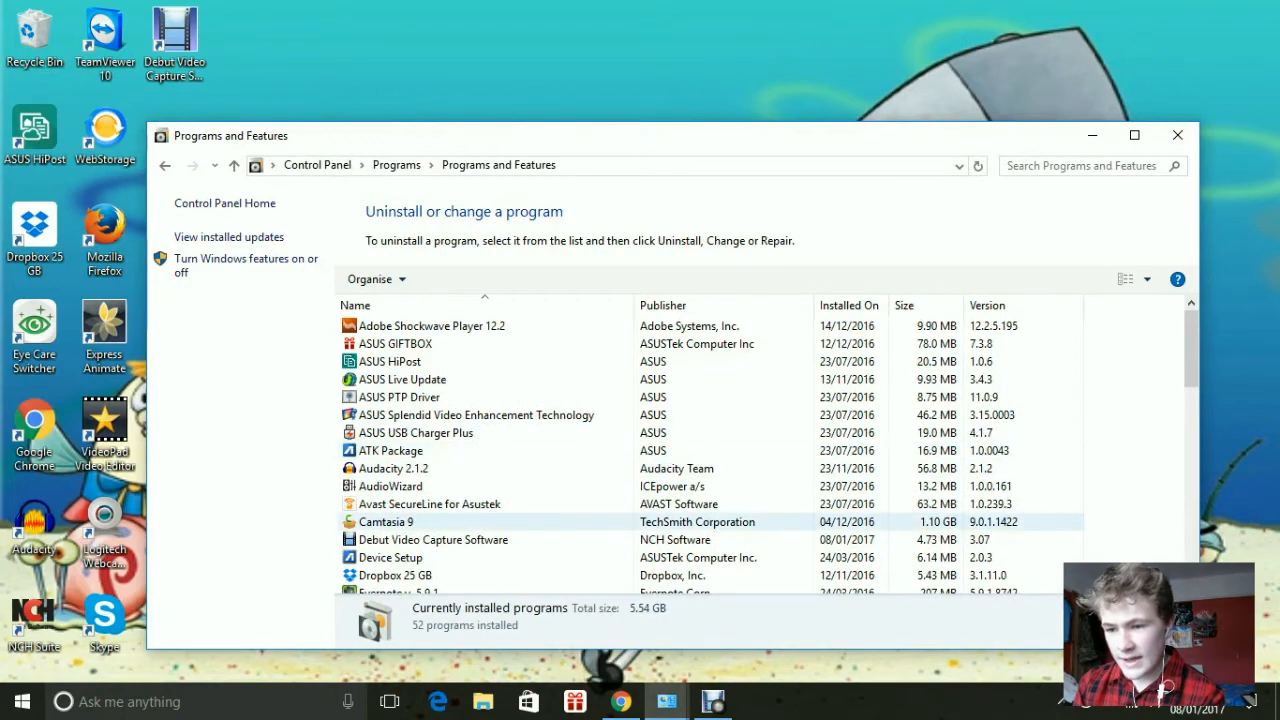
scroll("down", 3)
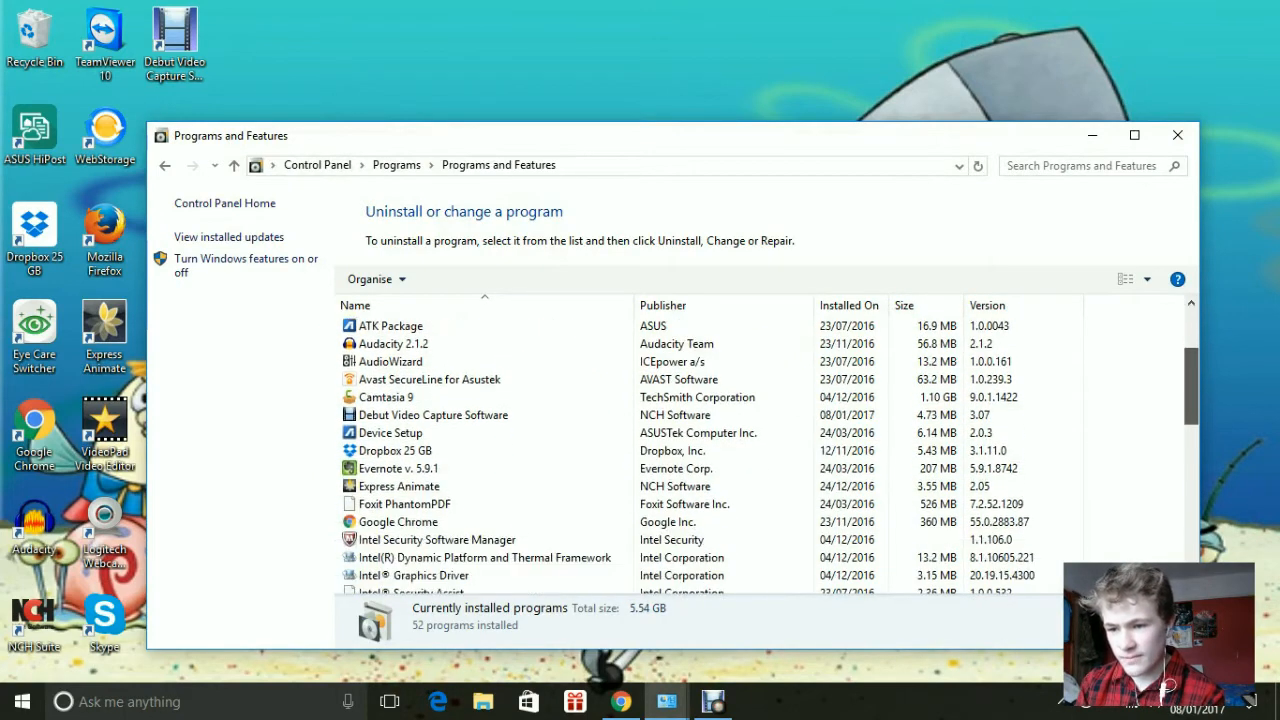
scroll("down", 3)
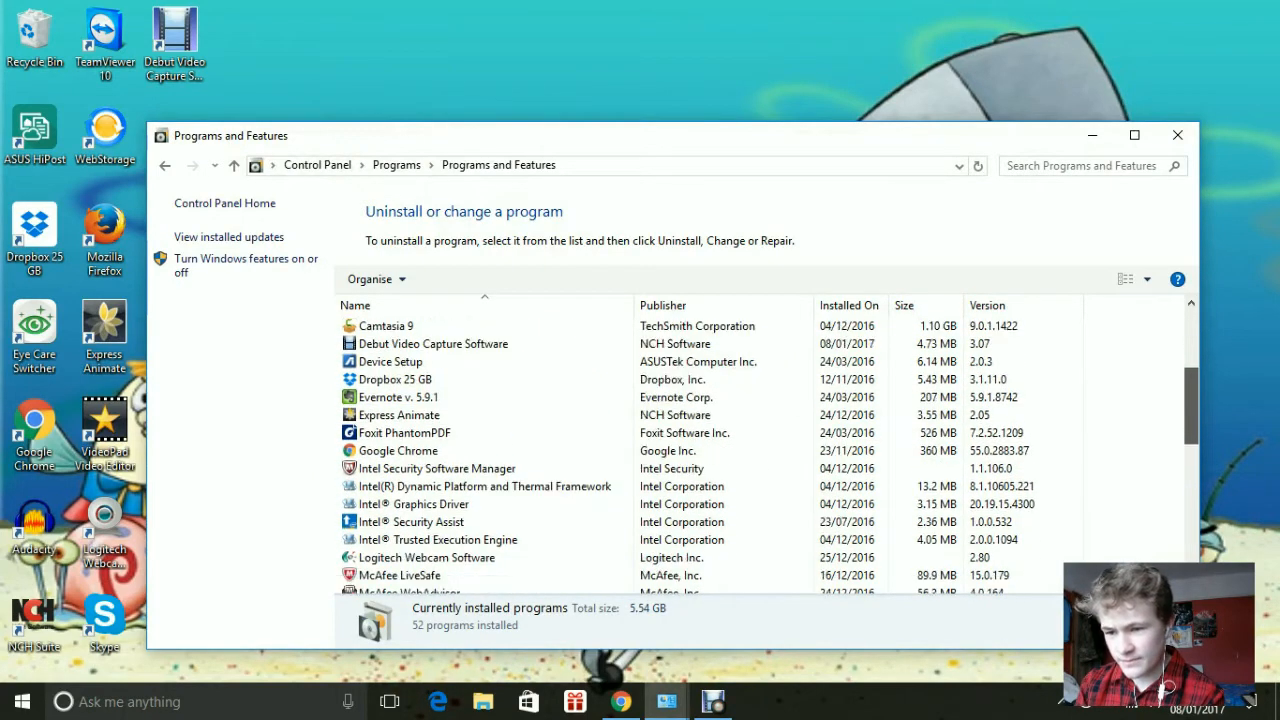
scroll("down", 3)
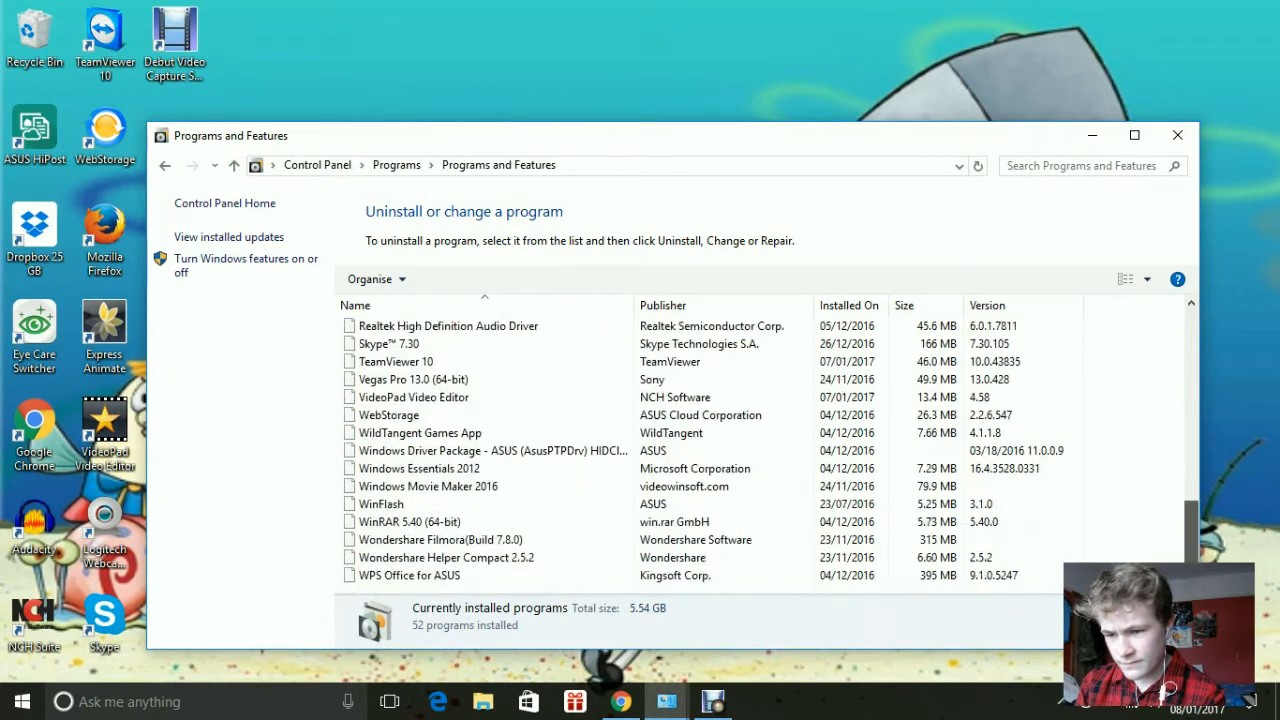
left_click(413, 397)
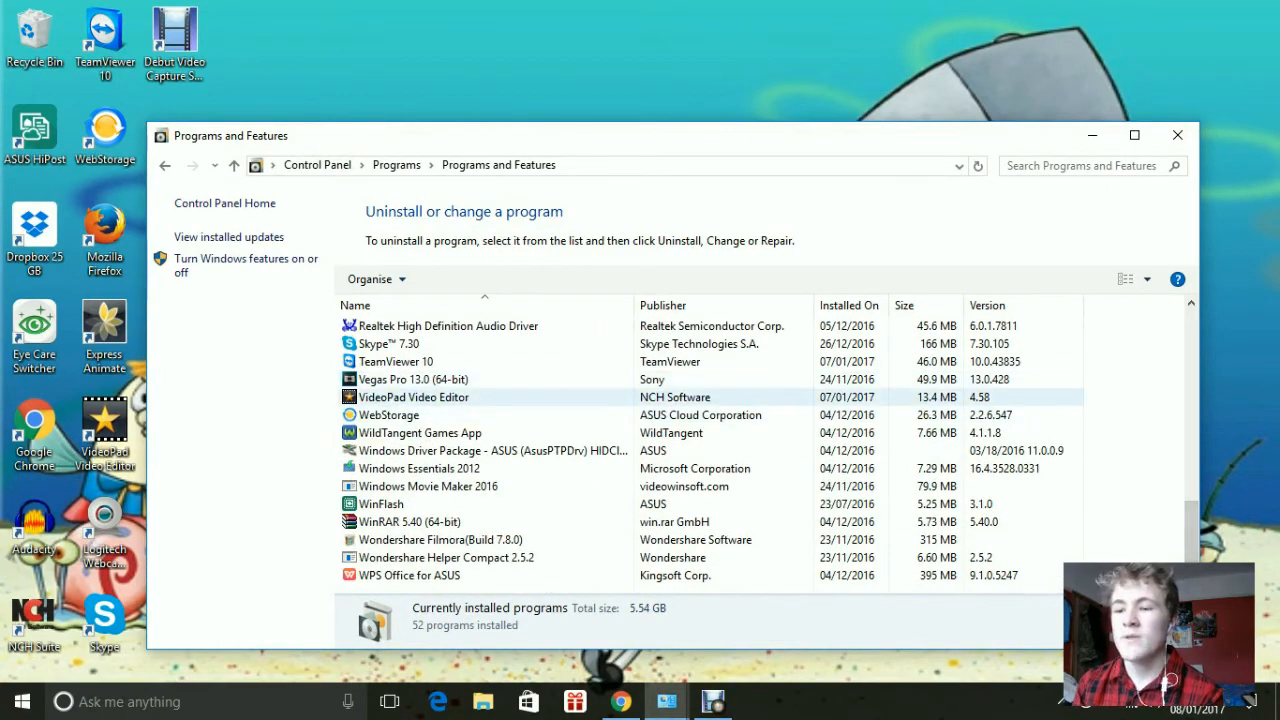
left_click(413, 397)
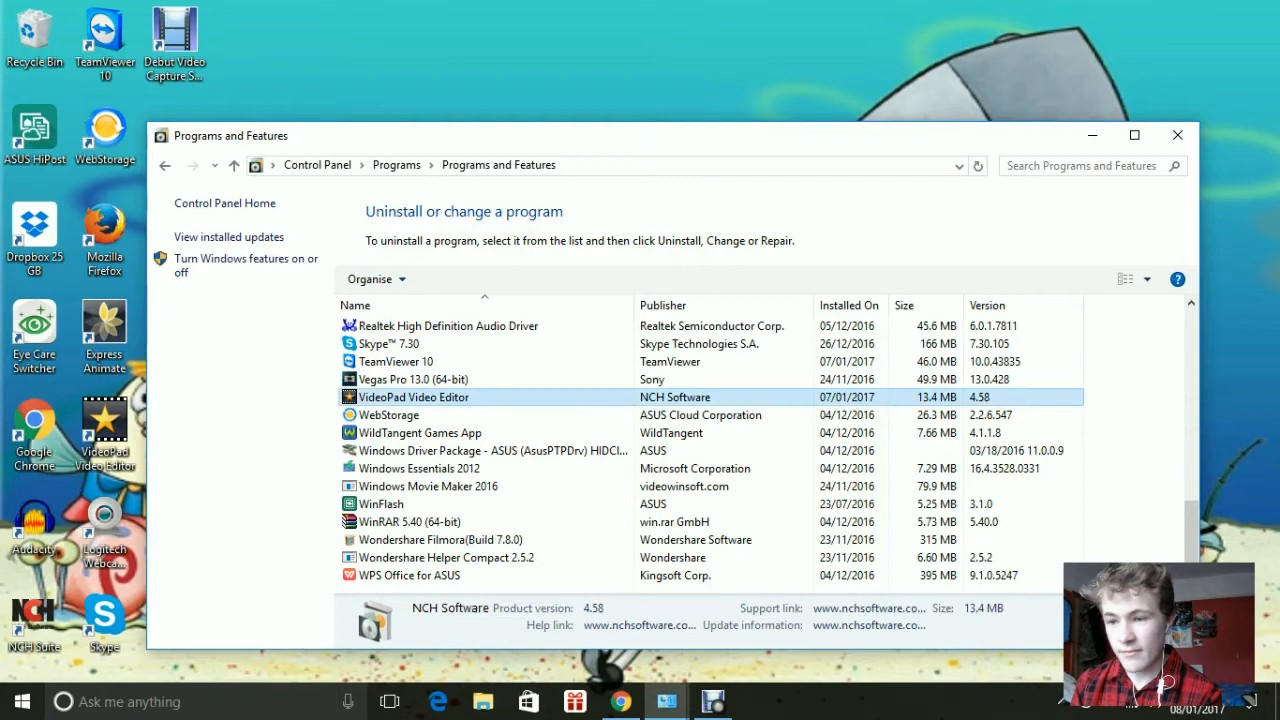
left_click(413, 379)
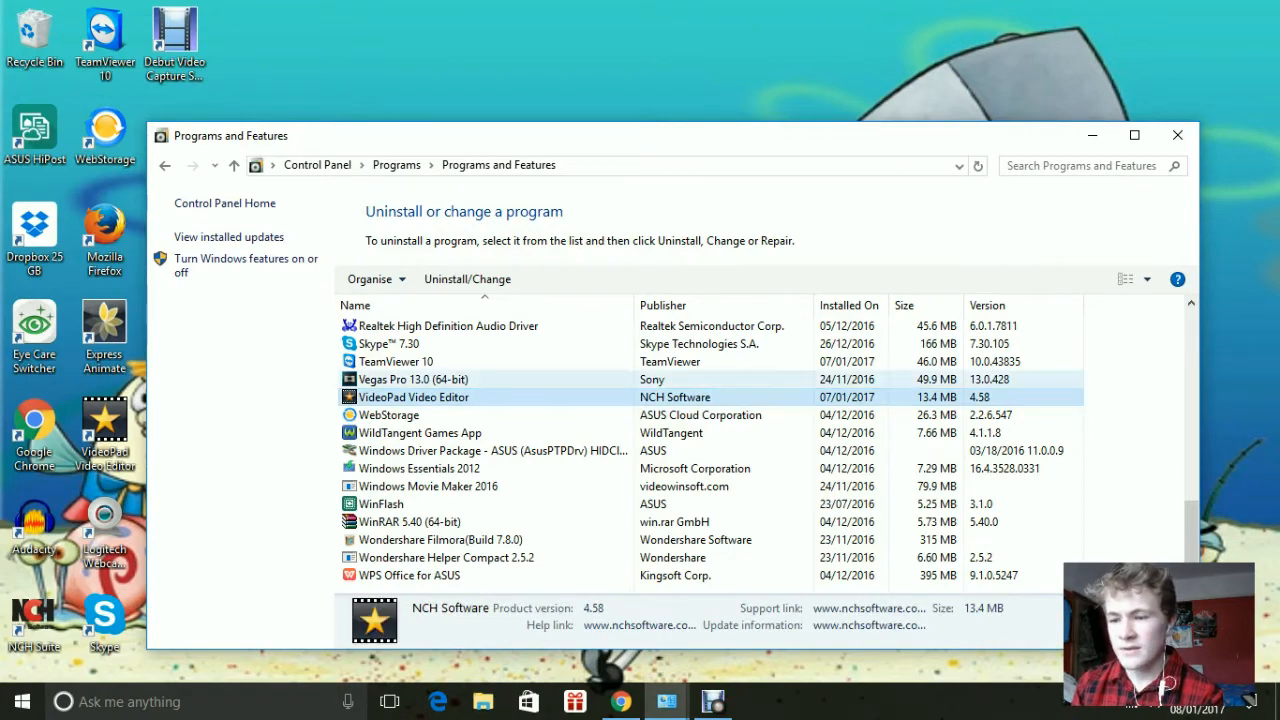
Uninstall VideoPad keeping its data files, decline giving a reason, and dismiss the notice.
left_click(467, 279)
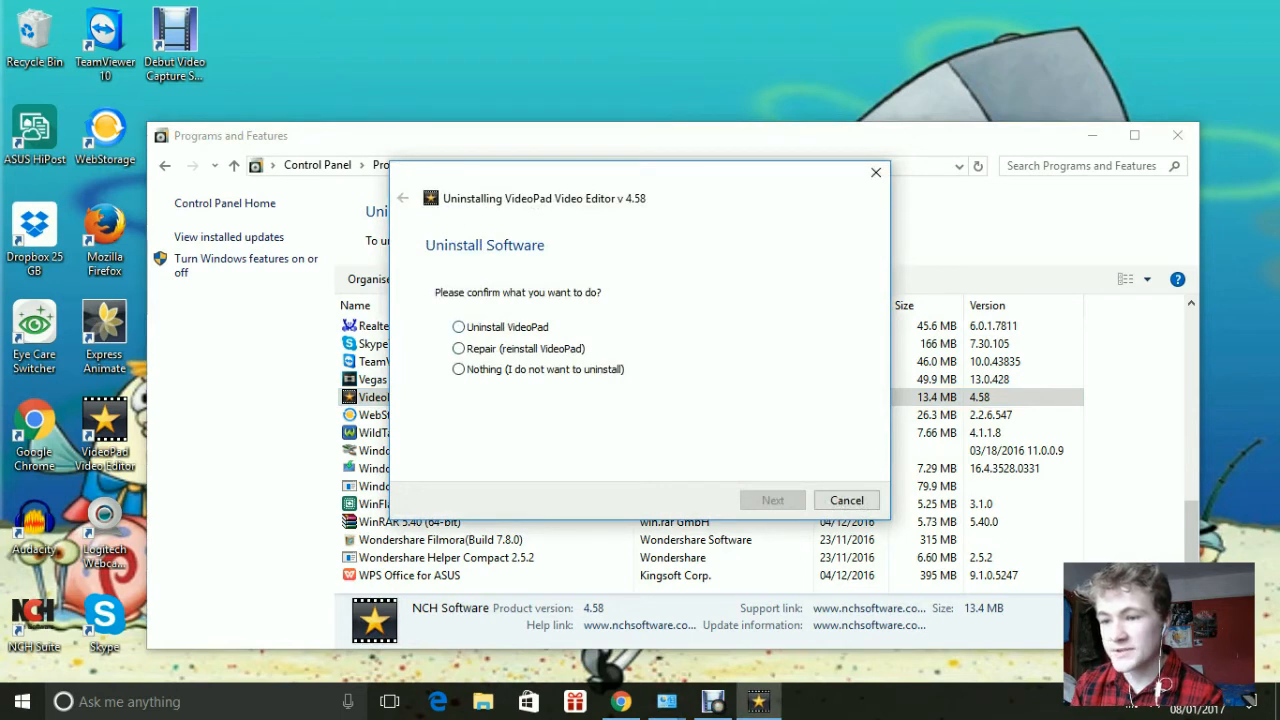
left_click(458, 327)
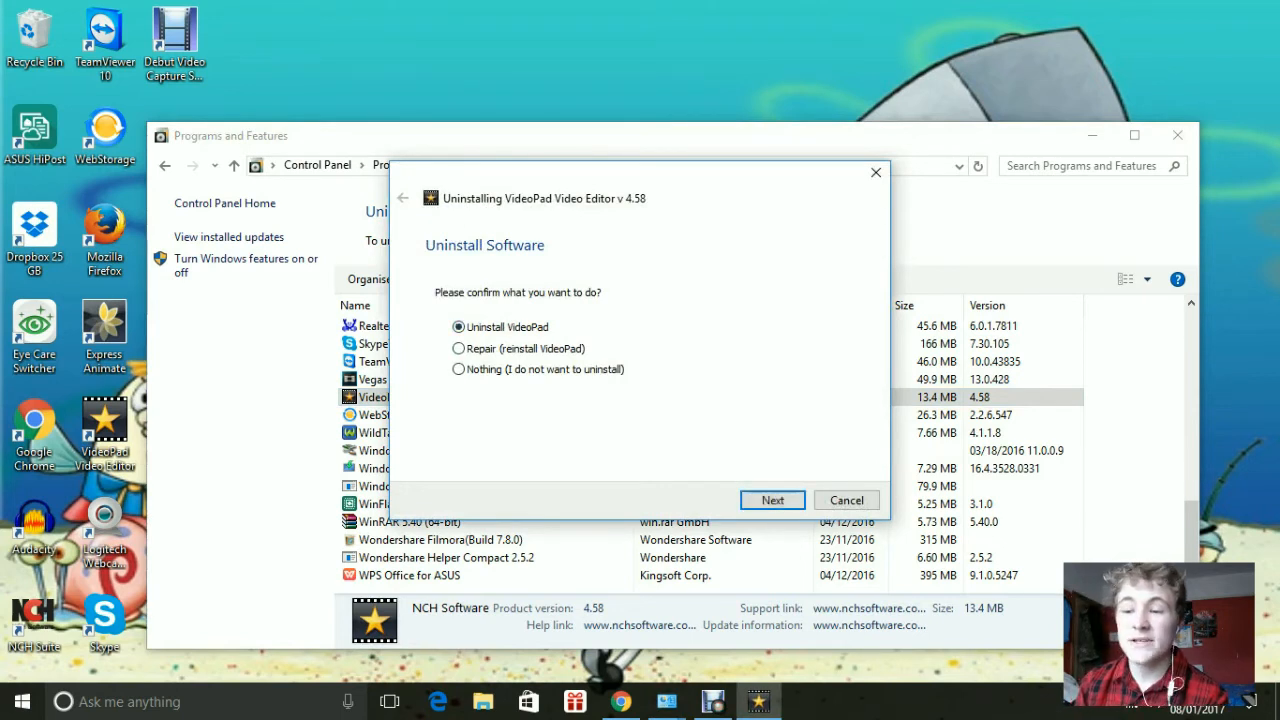
left_click(772, 500)
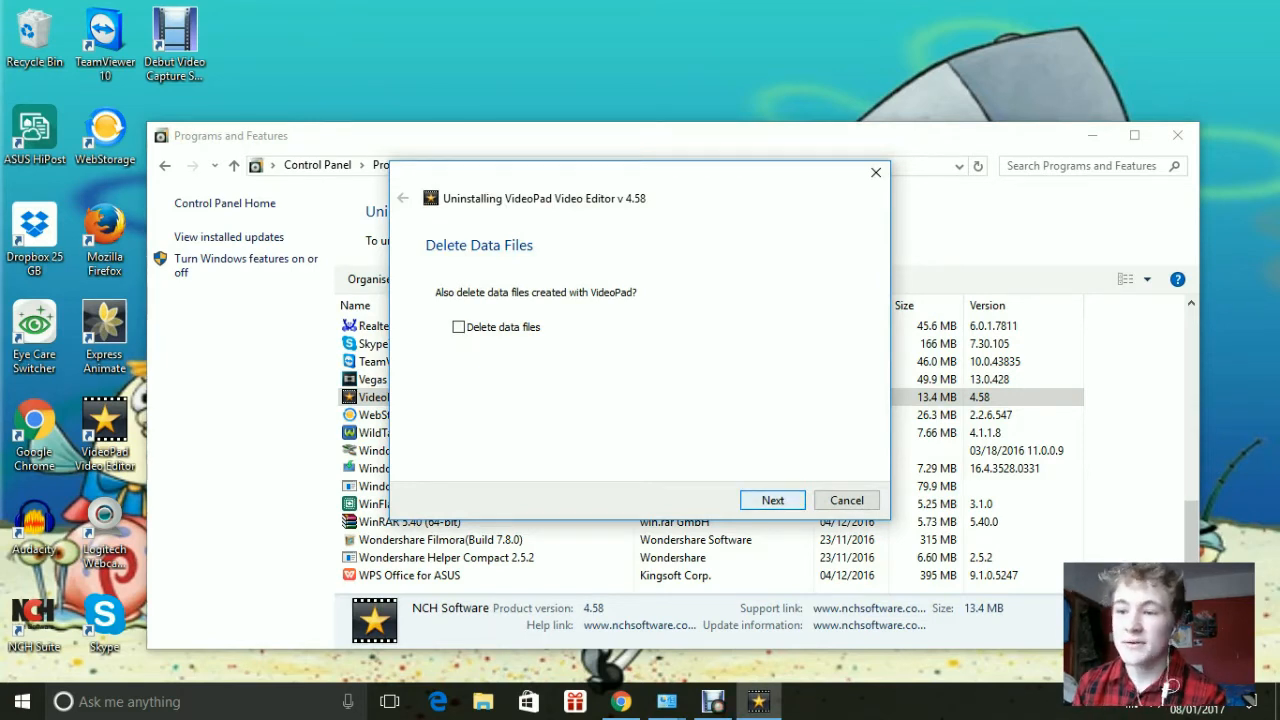
left_click(772, 500)
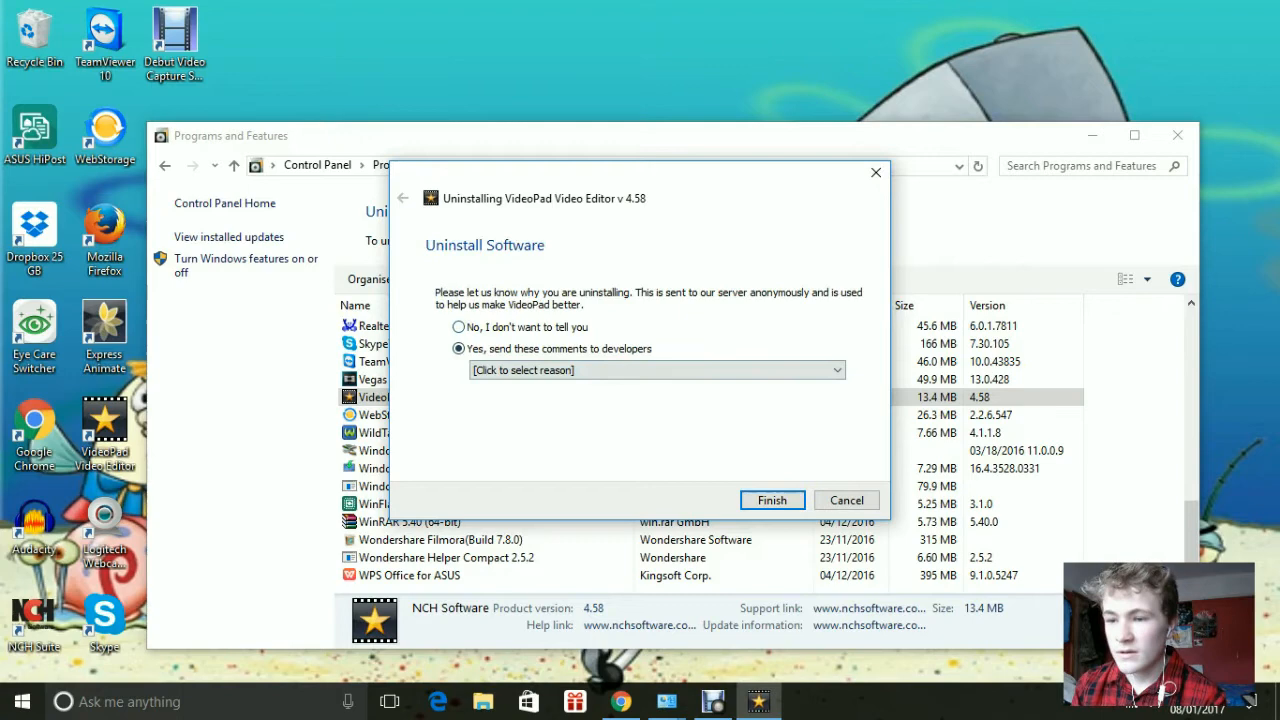
left_click(458, 327)
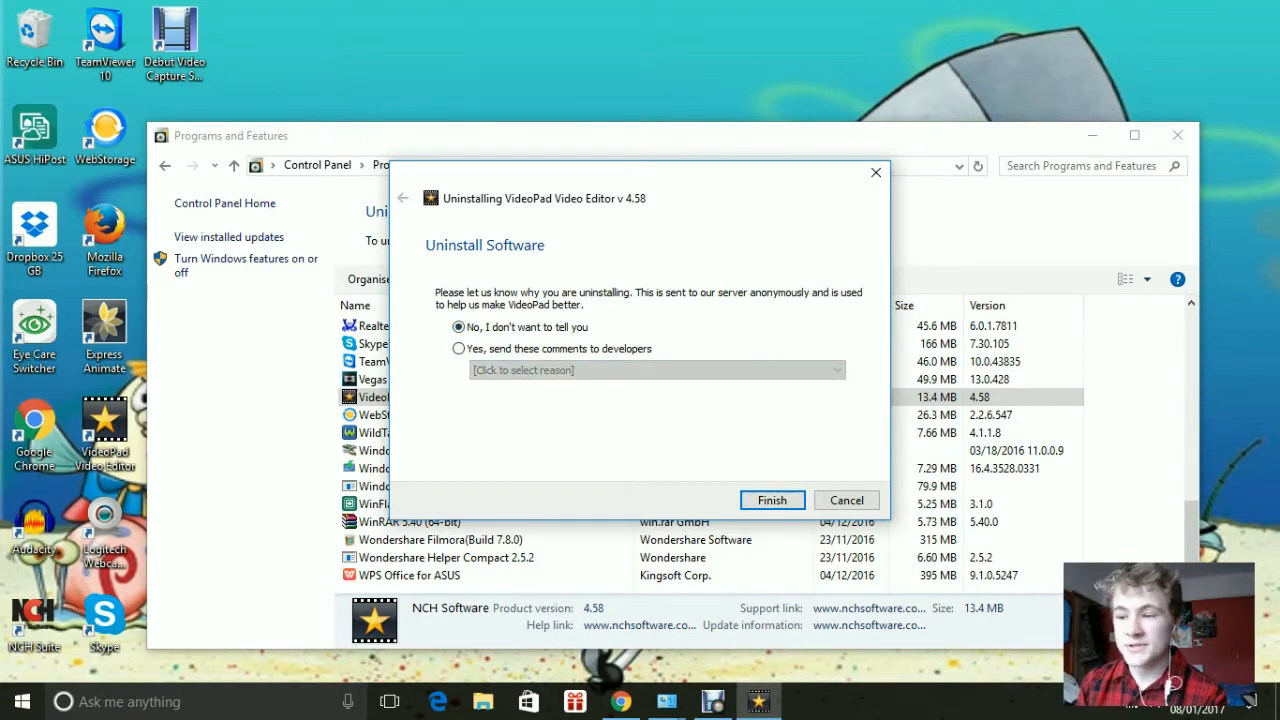
left_click(771, 500)
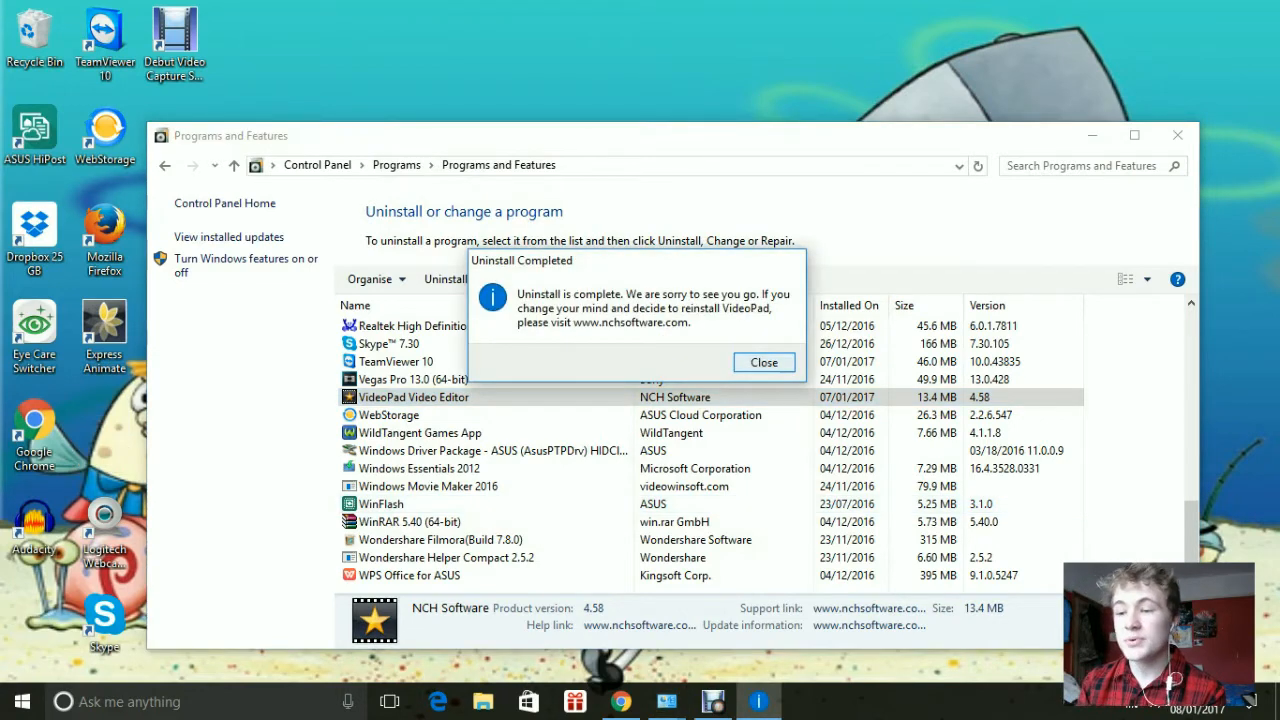
left_click(763, 362)
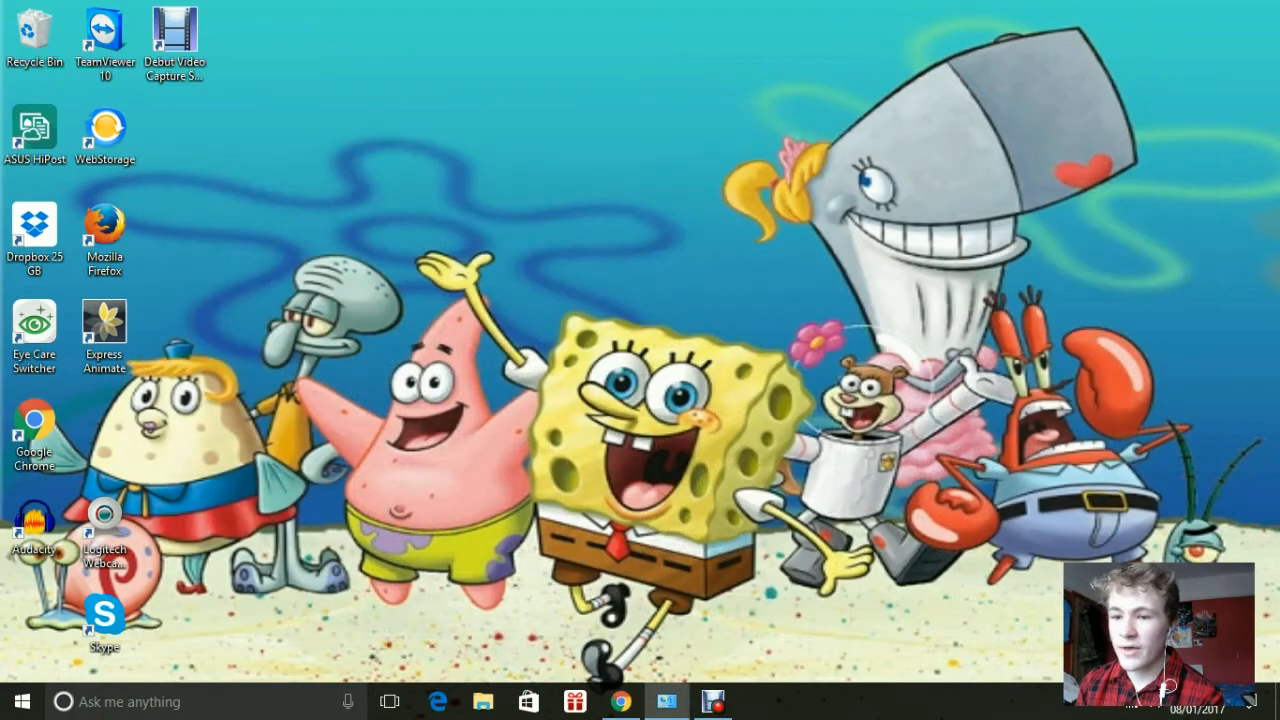
Launch Chrome and search Google for 'video pad'.
left_click(621, 701)
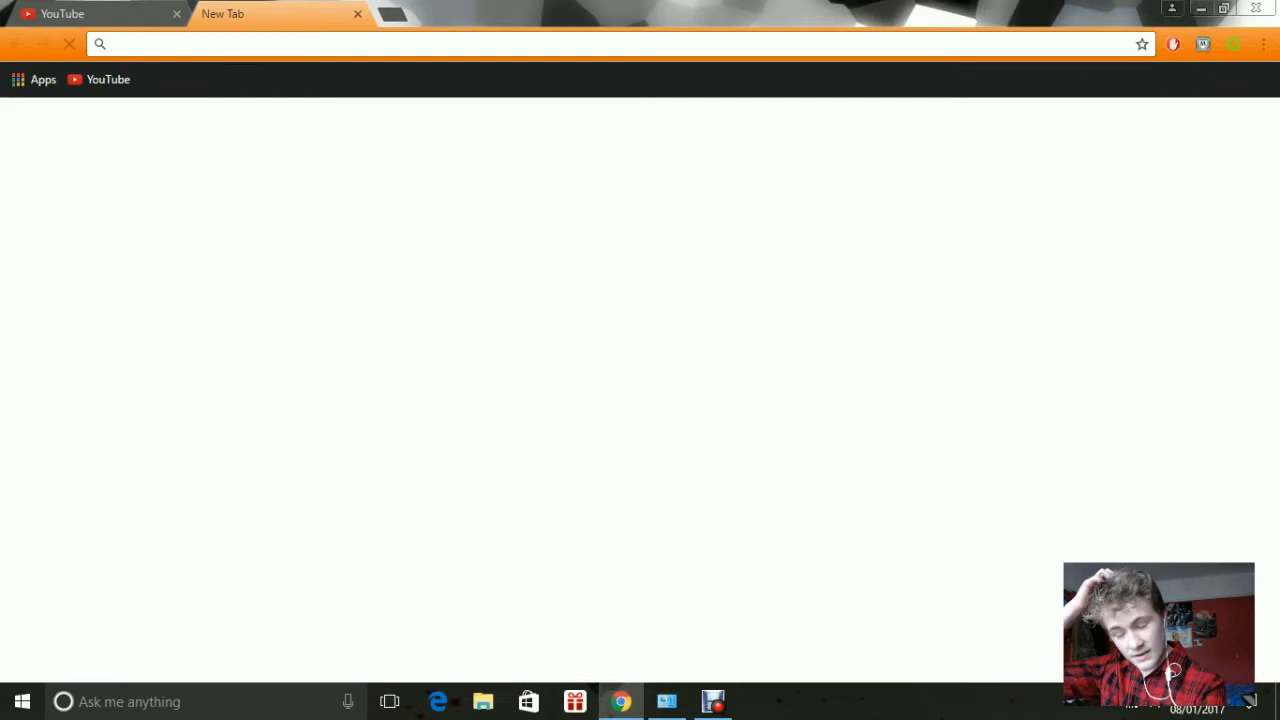
type("vid")
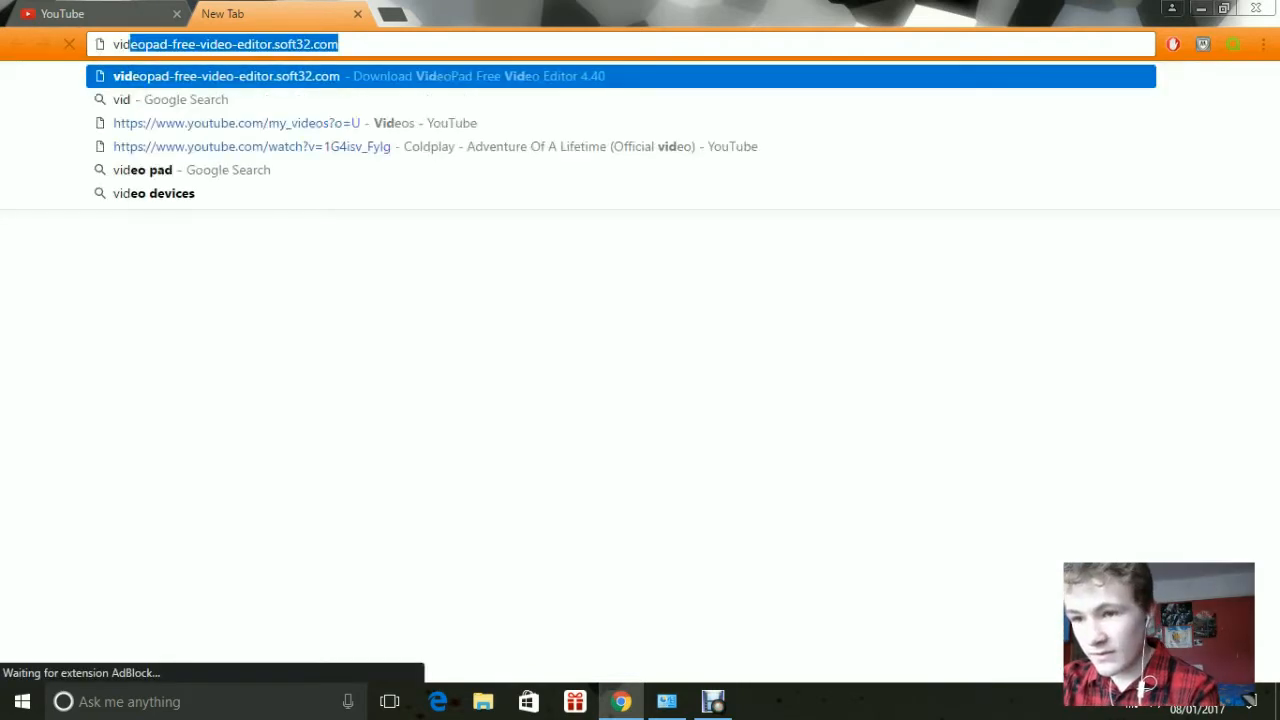
type("video pad")
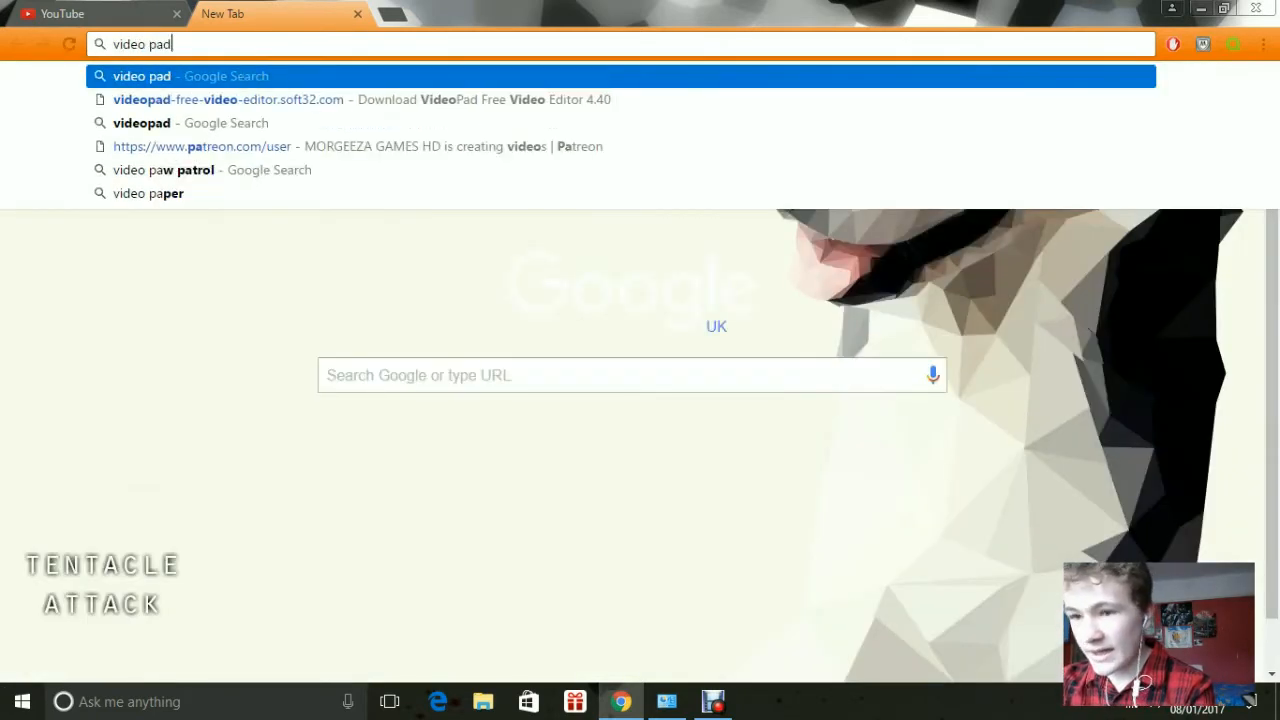
key("Return")
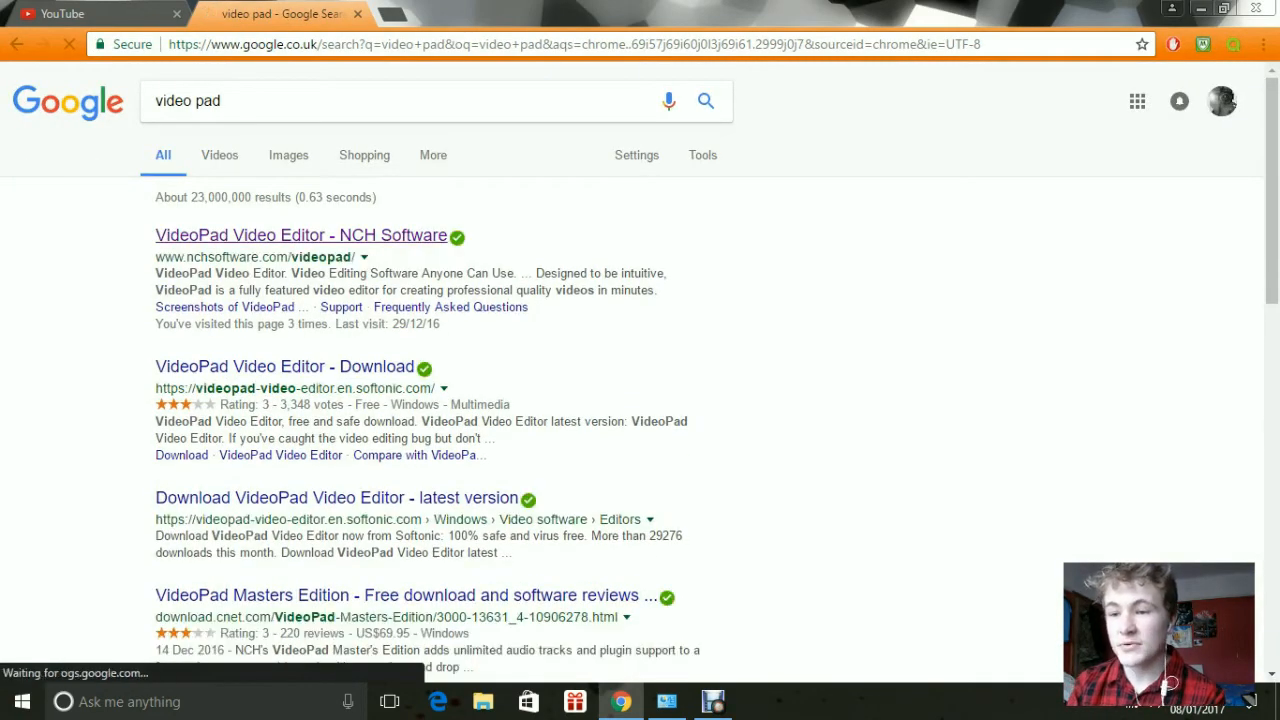
Open NCH Software's VideoPad page and download the free installer.
left_click(301, 235)
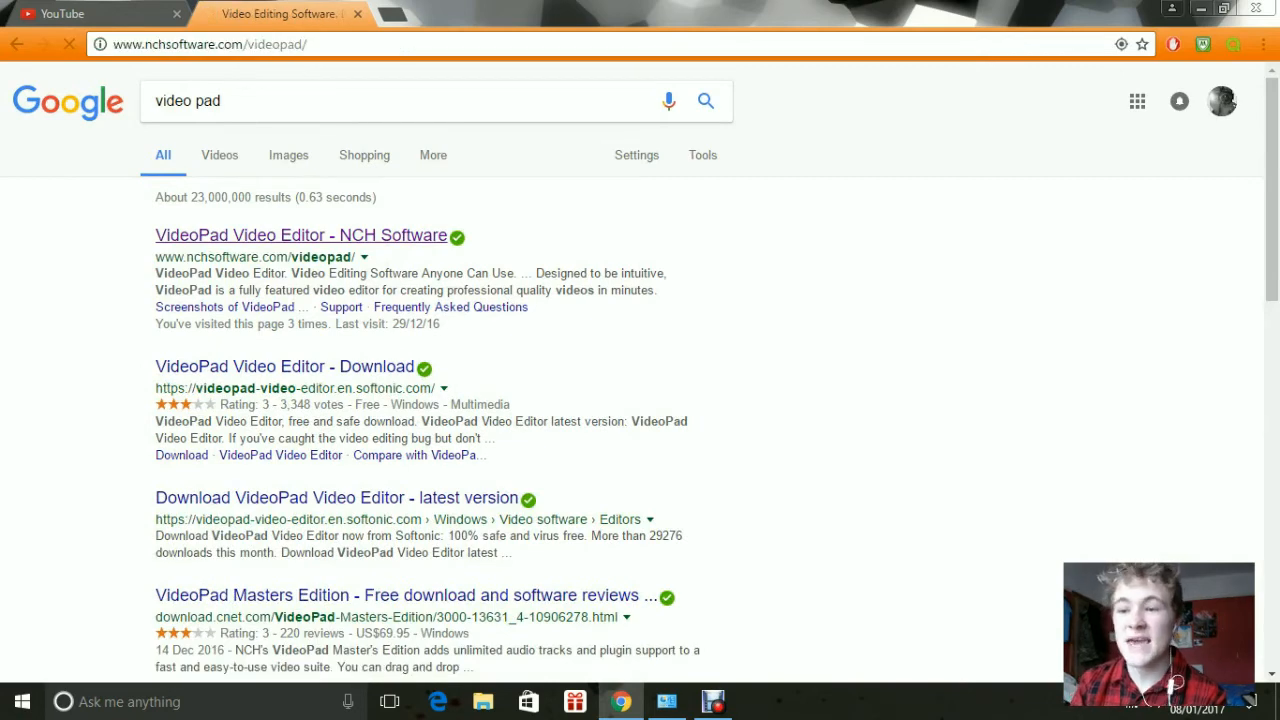
left_click(303, 235)
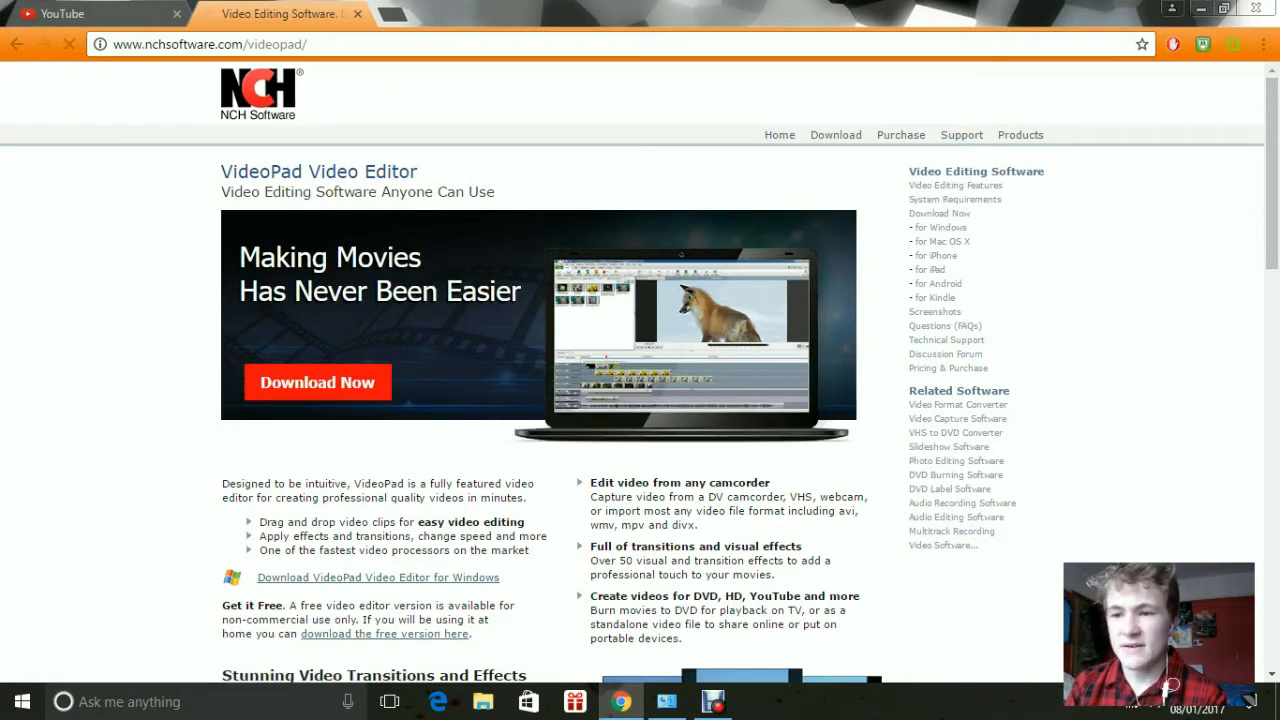
left_click(317, 382)
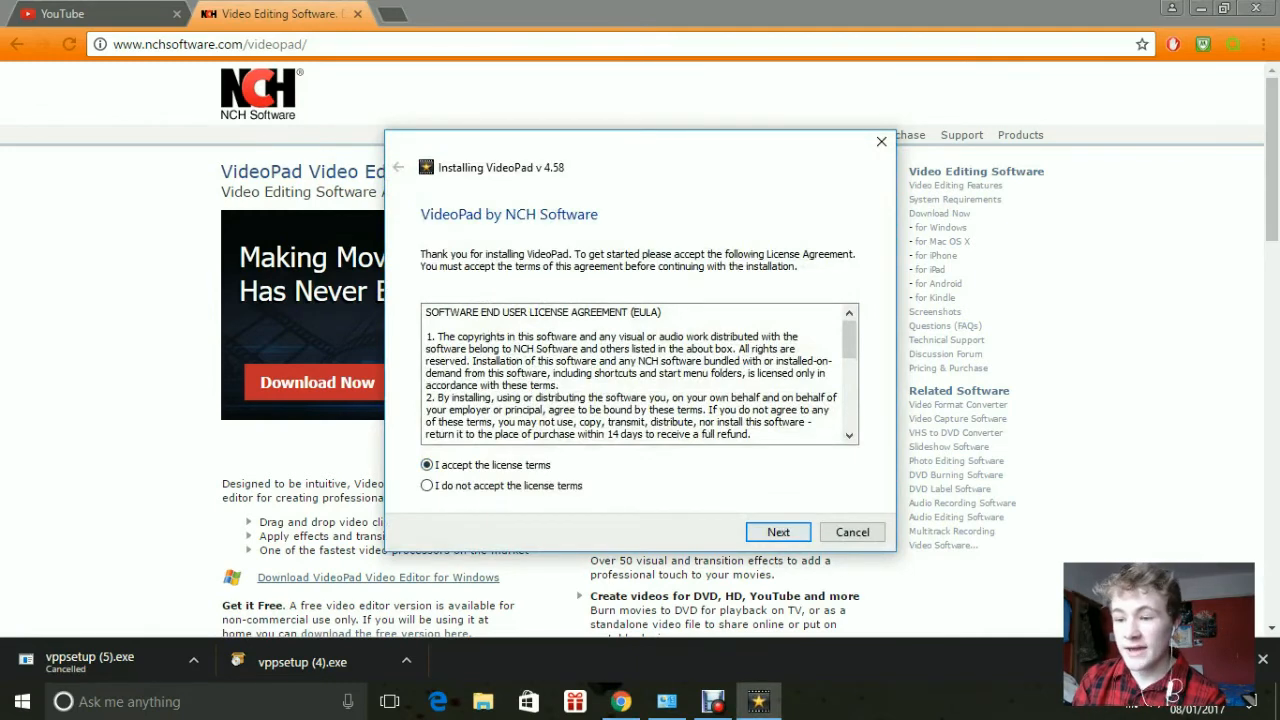
left_click(778, 531)
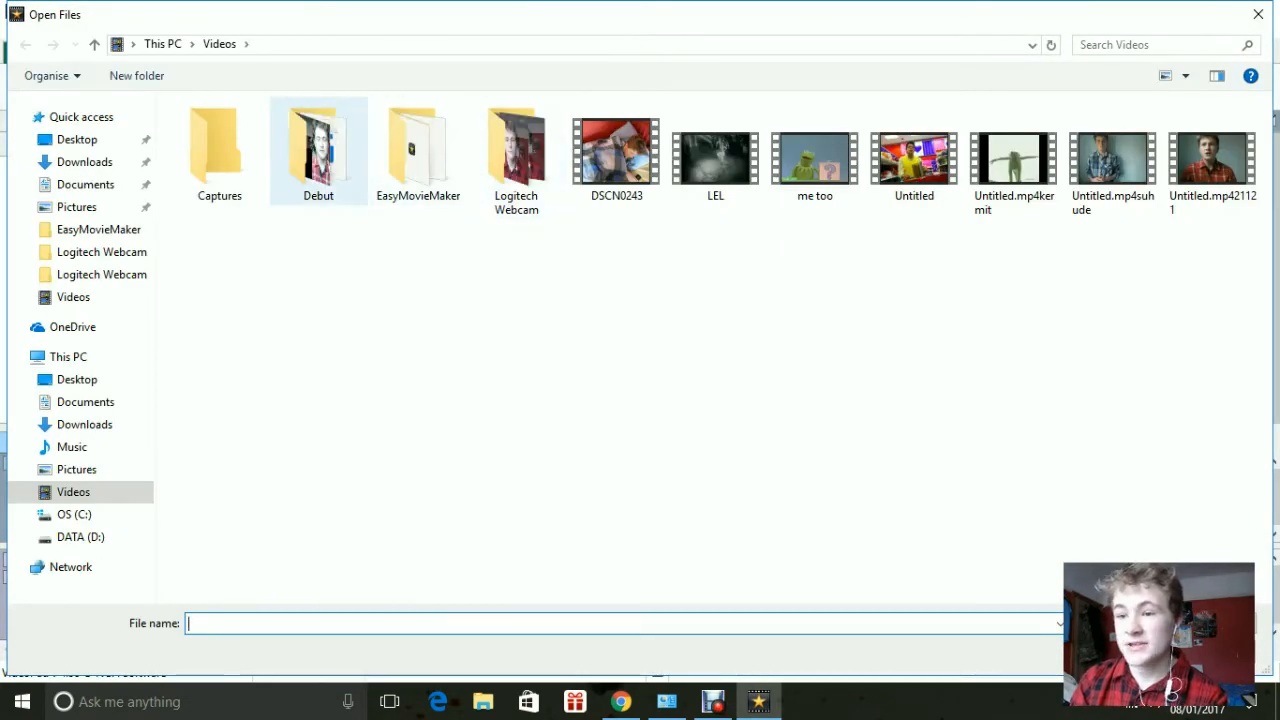
mouse_move(516, 150)
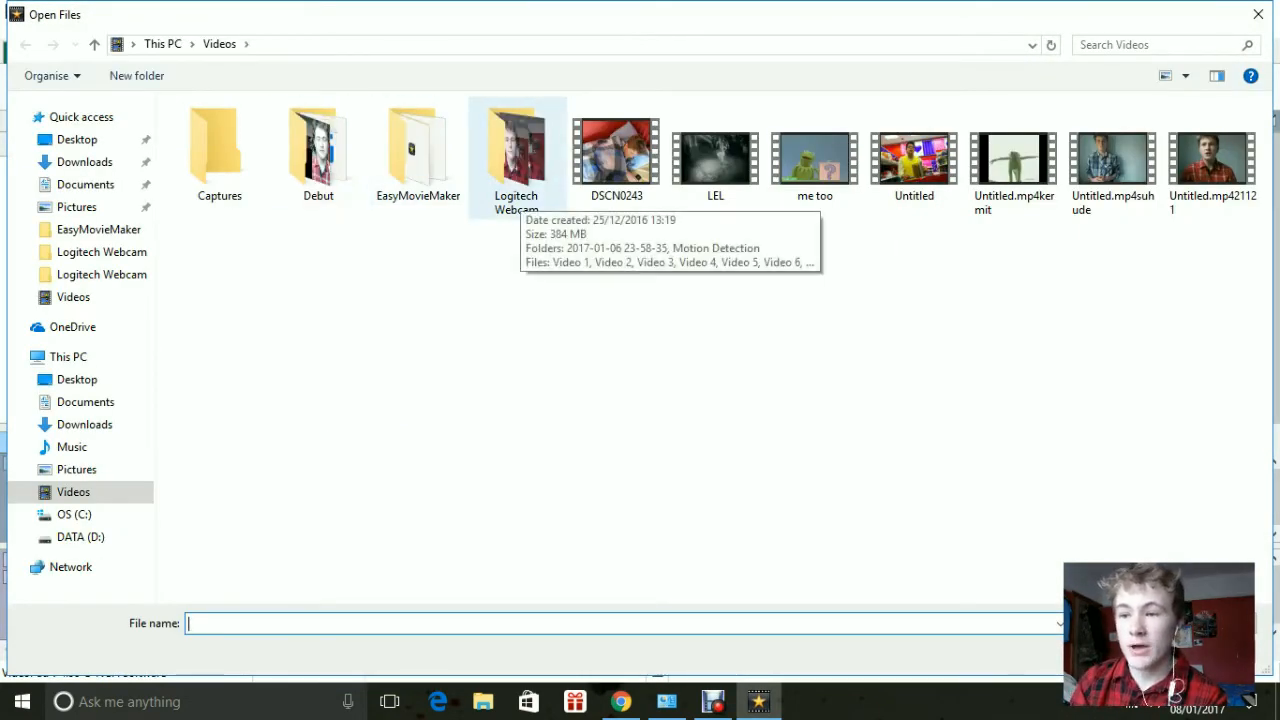
Open cool.vpj from the EasyMovieMaker folder in Open Files.
double_click(418, 143)
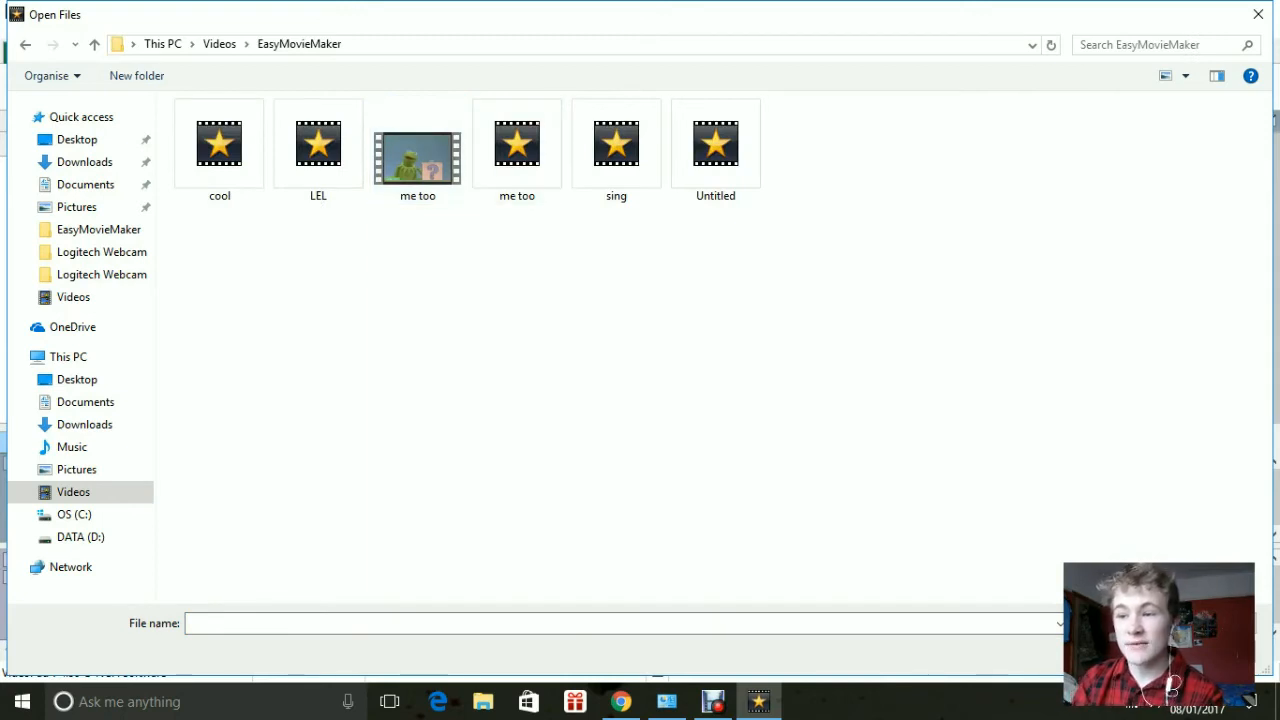
left_click(517, 143)
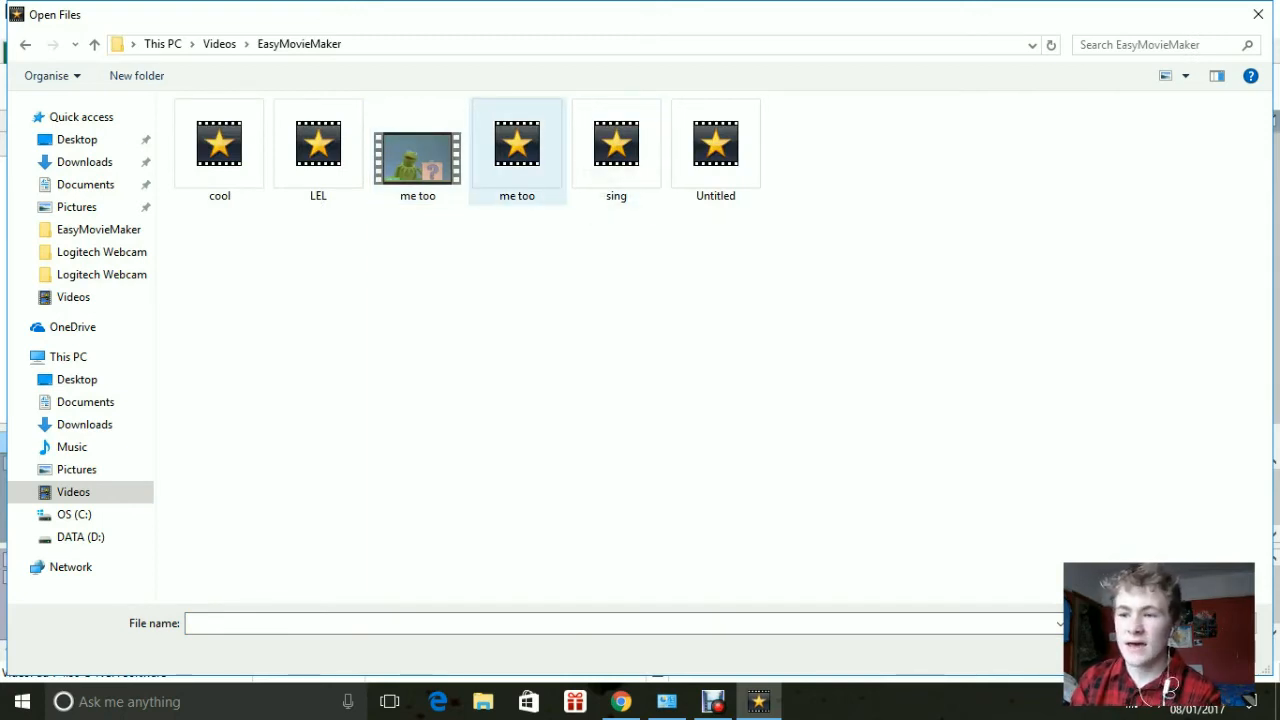
left_click(219, 143)
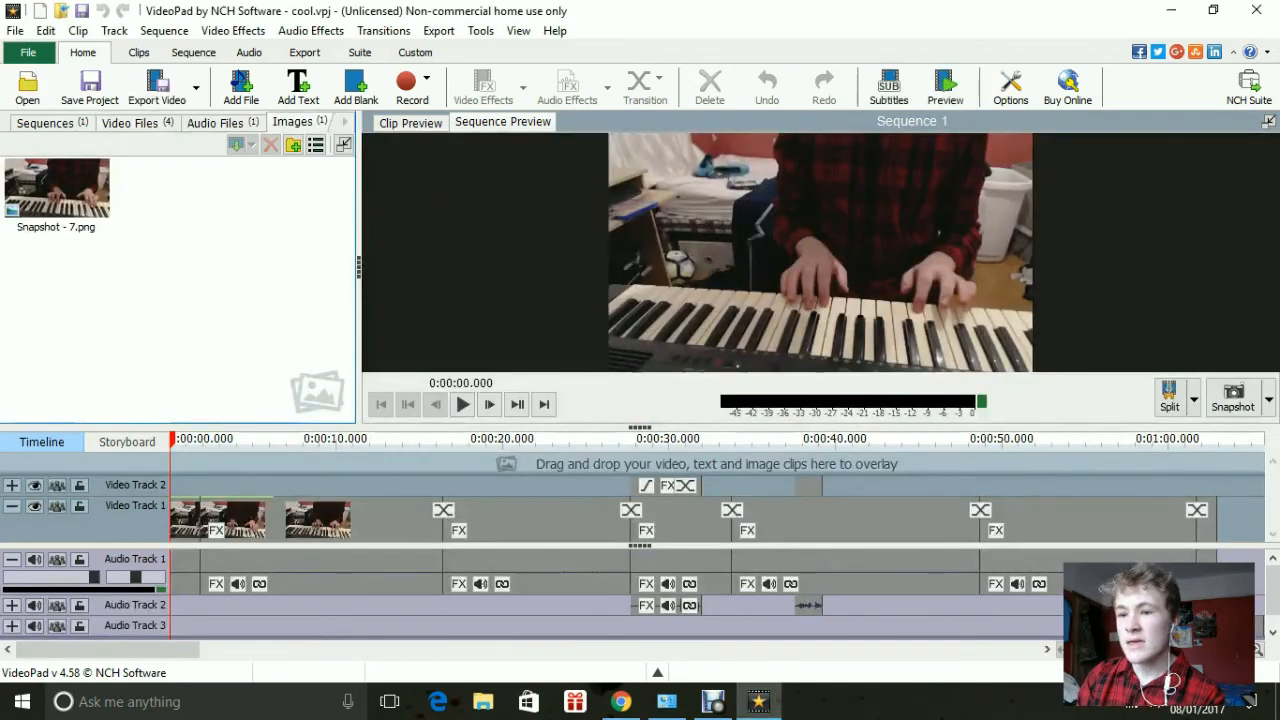
mouse_move(157, 85)
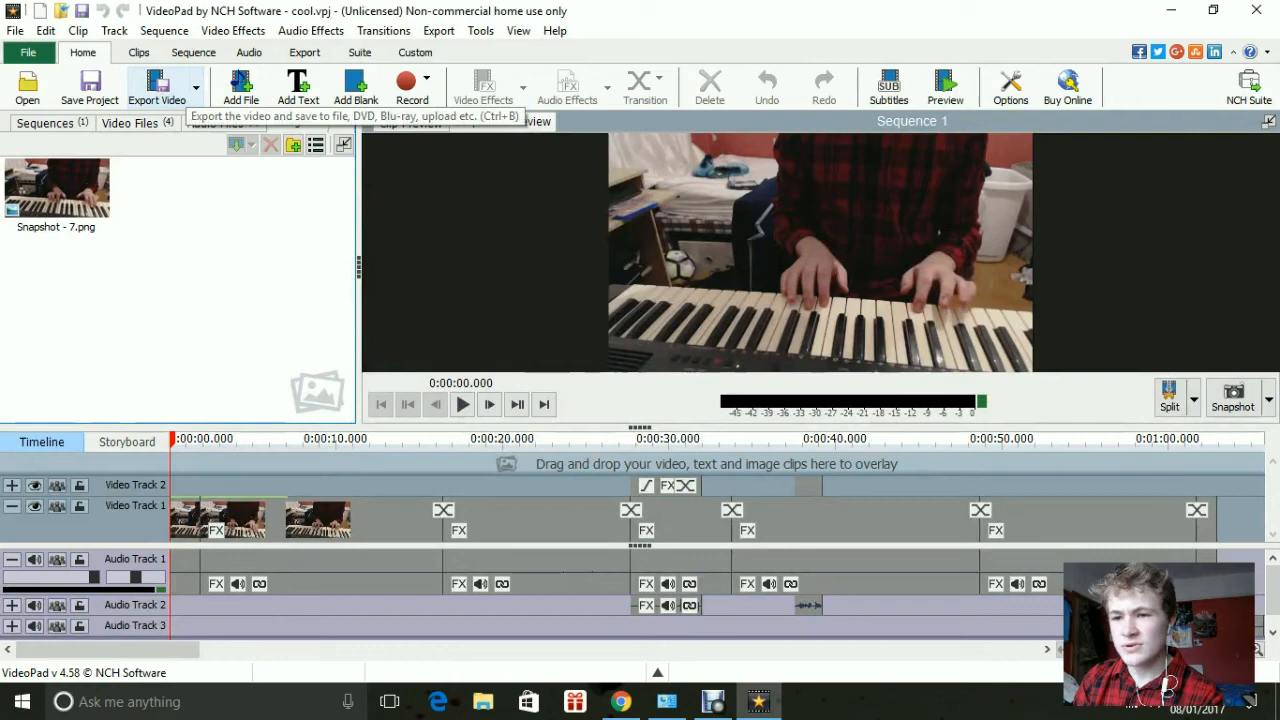
Use Export Video on the Home toolbar.
left_click(157, 85)
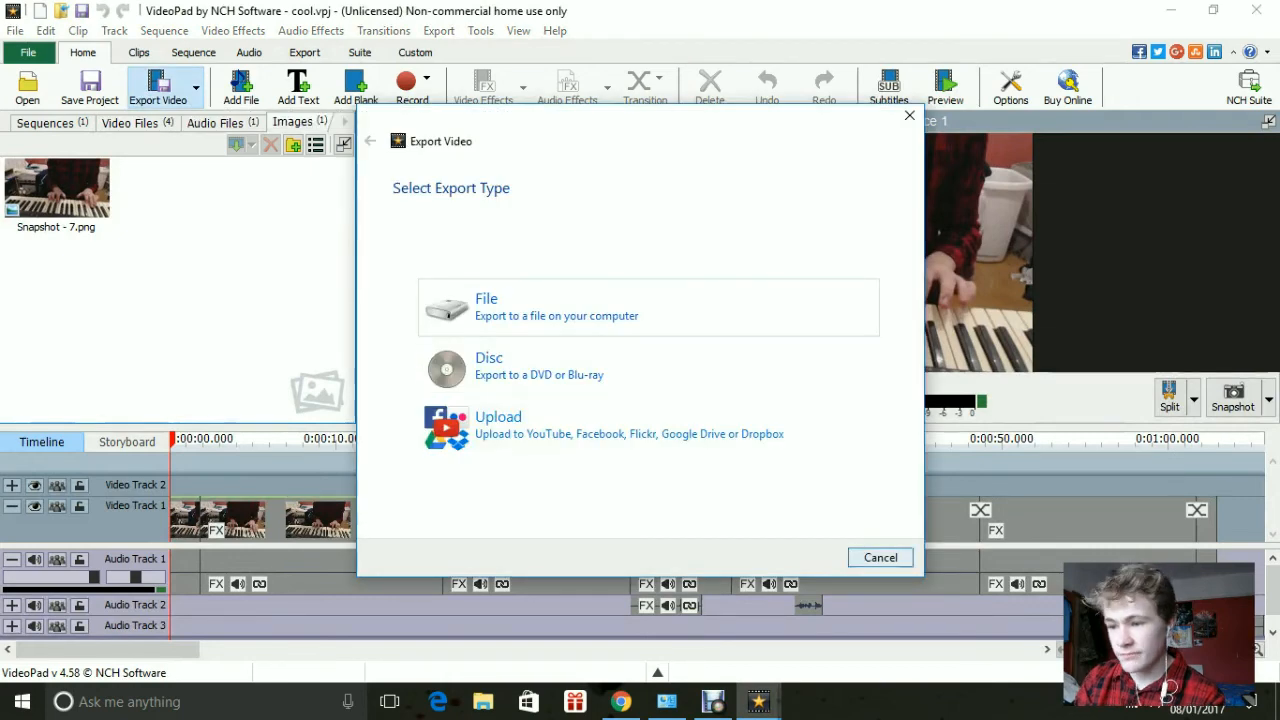
Export to file as cool1.mp4 with the HD 720p MP4 preset and confirm.
left_click(648, 307)
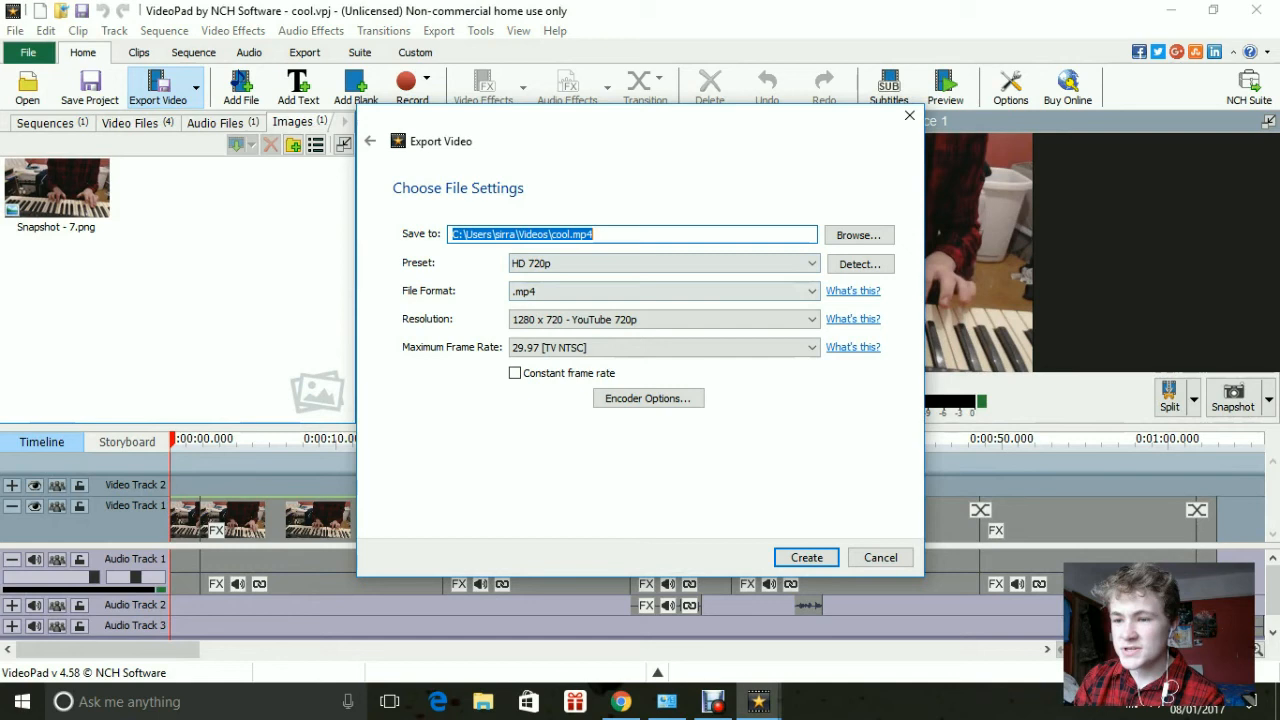
left_click(805, 557)
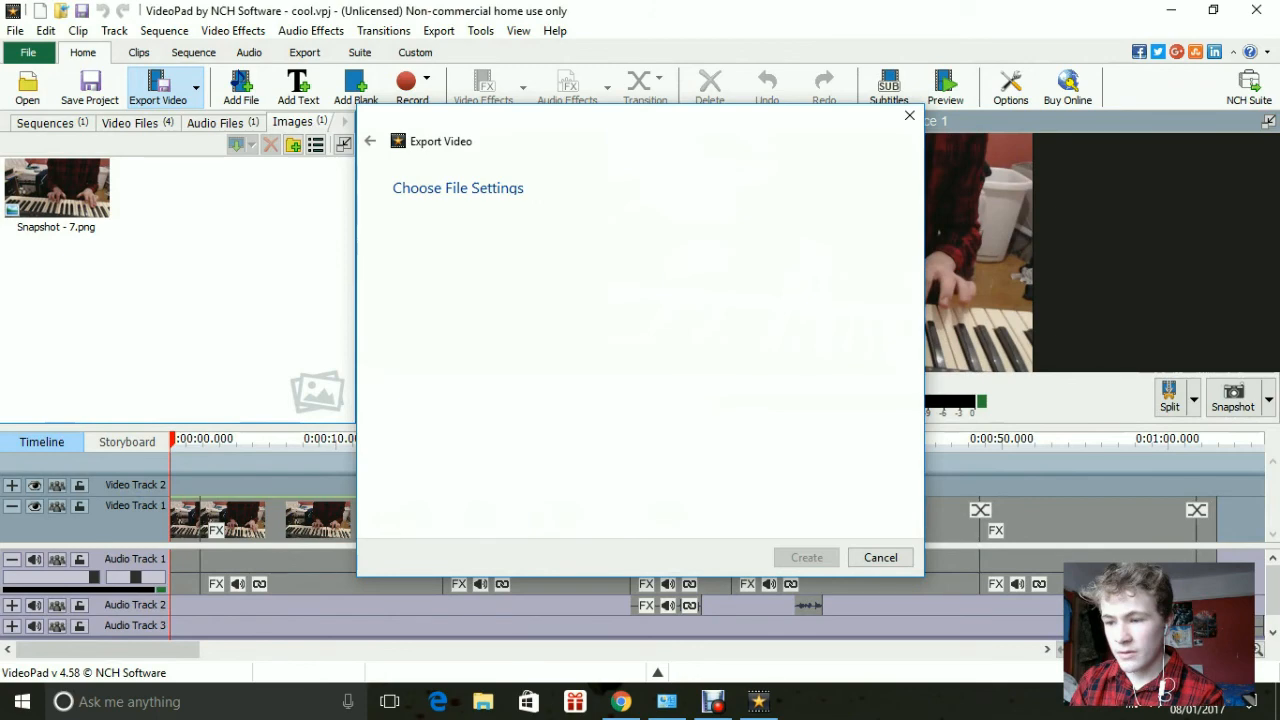
left_click(806, 557)
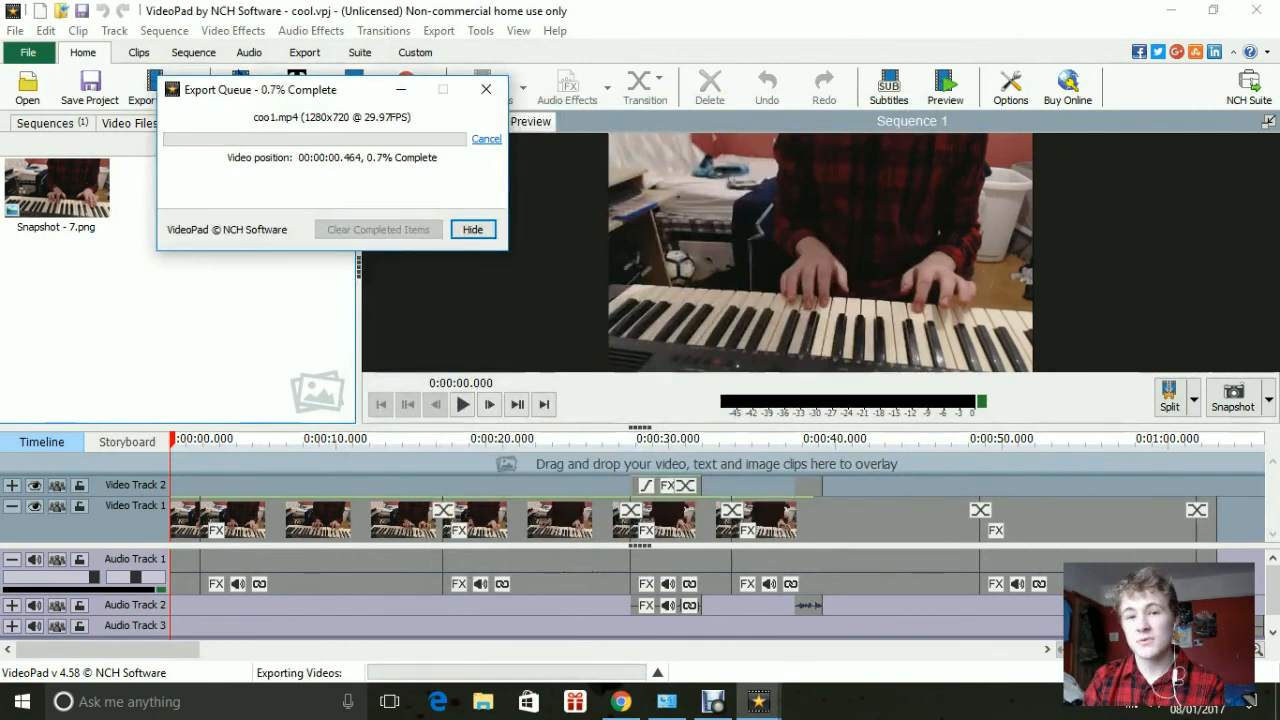